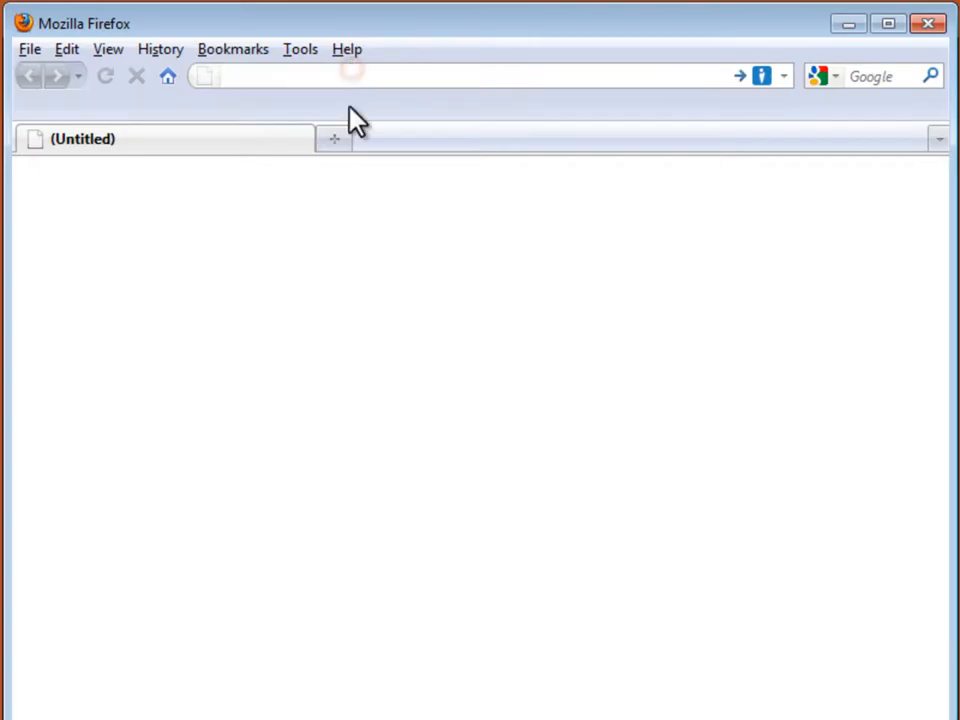
Go to the Tavultesoft KeymanWeb page and reach the Bookmarklet page via 'Get it now'
{"action": "type", "text": "www.tavultesoft.com/keymanweb/"}
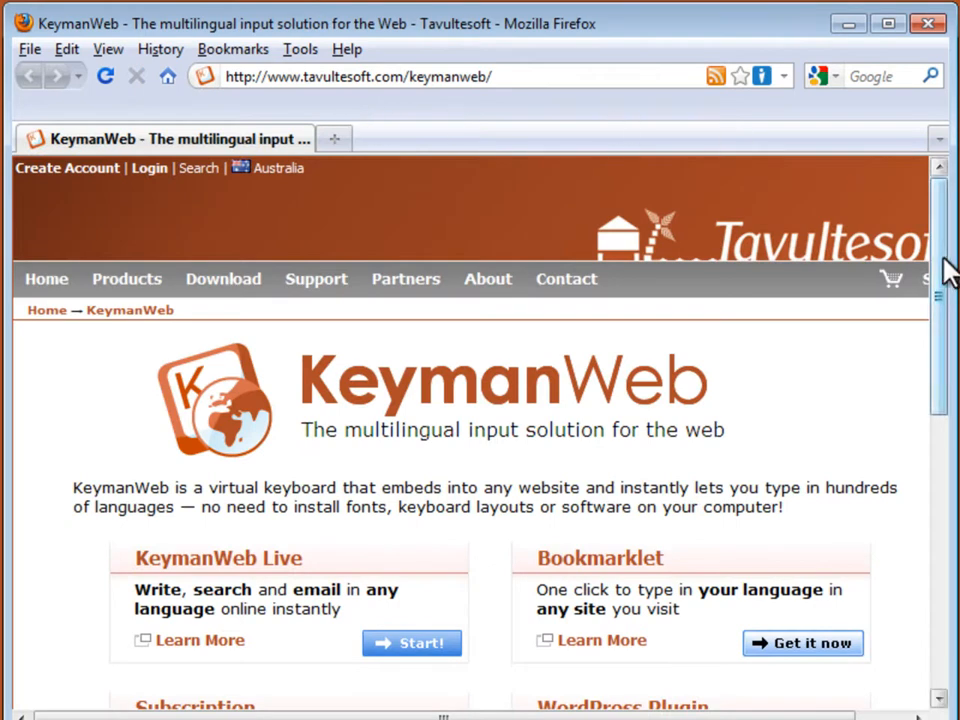
{"action": "scroll", "scroll_direction": "down", "scroll_amount": 3}
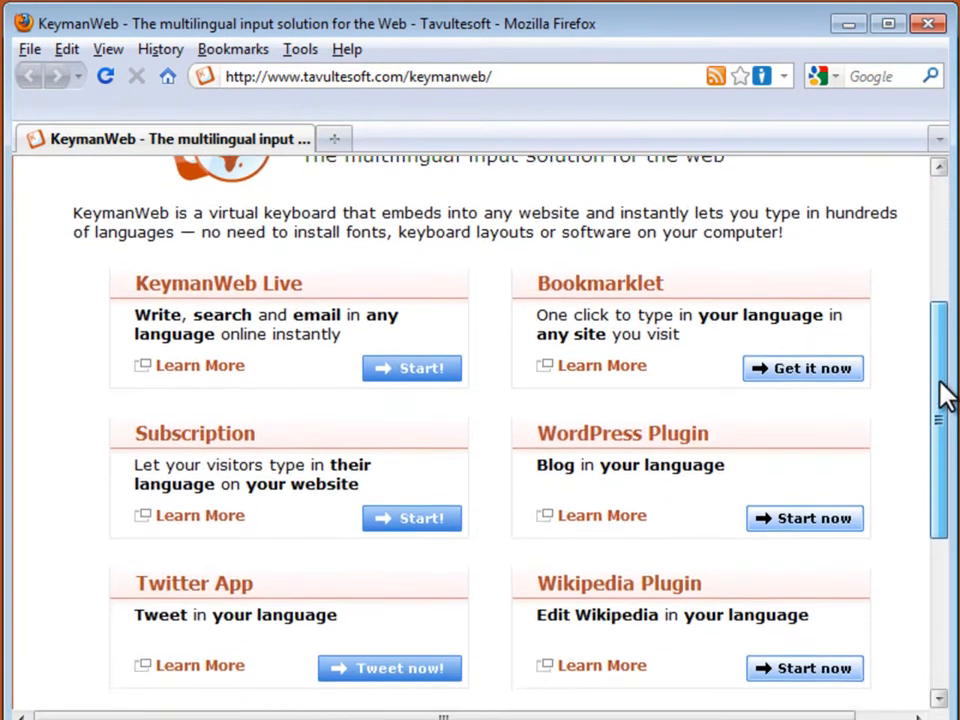
{"action": "scroll", "scroll_direction": "down", "scroll_amount": 3}
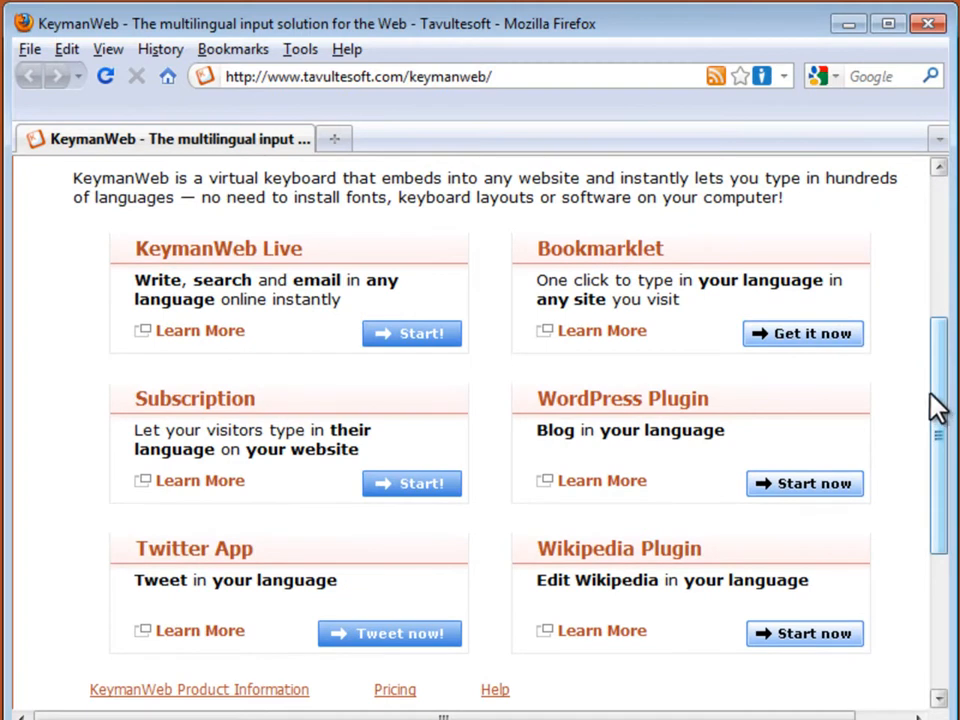
{"action": "left_click", "coordinate": [802, 332]}
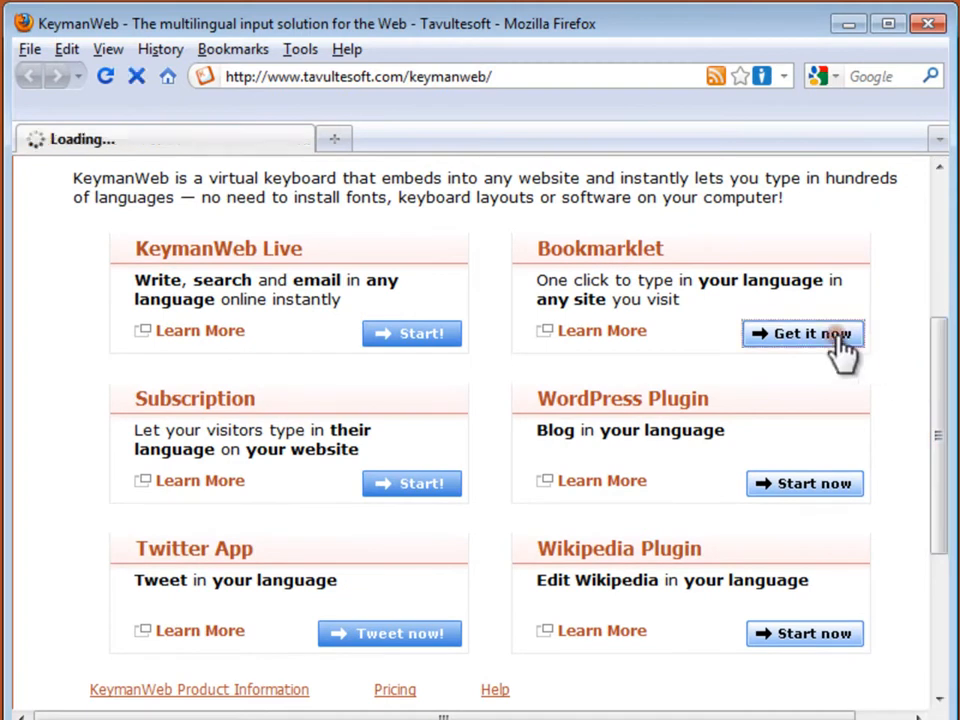
{"action": "left_click", "coordinate": [804, 332]}
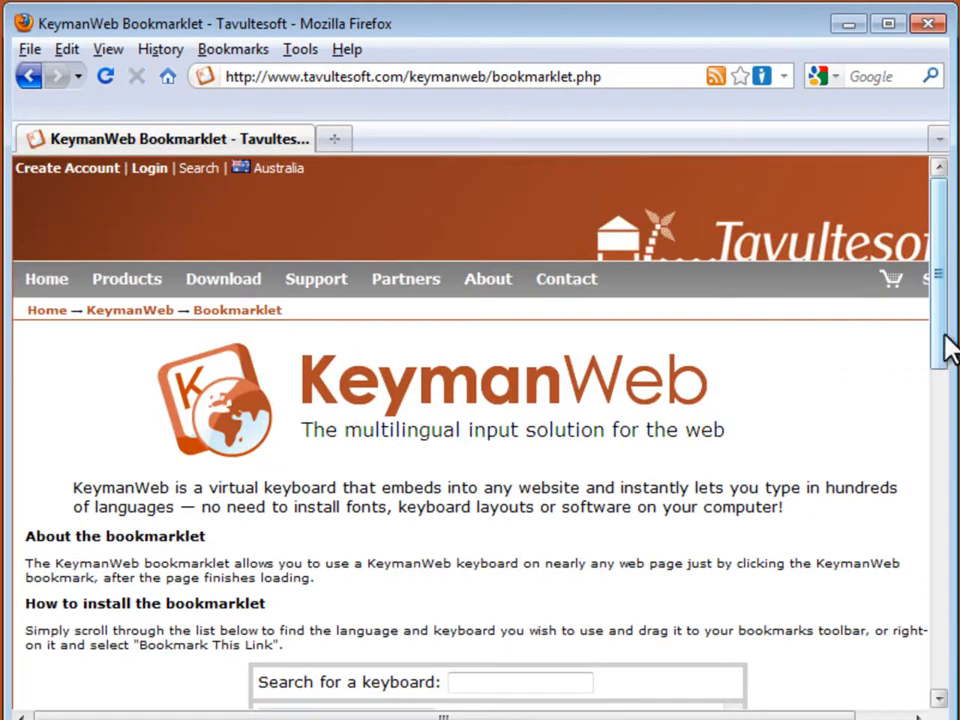
Add the Tamil Anjal Paangu and Amharic keyboard bookmarklets to the bookmarks toolbar
{"action": "scroll", "scroll_direction": "down", "scroll_amount": 3}
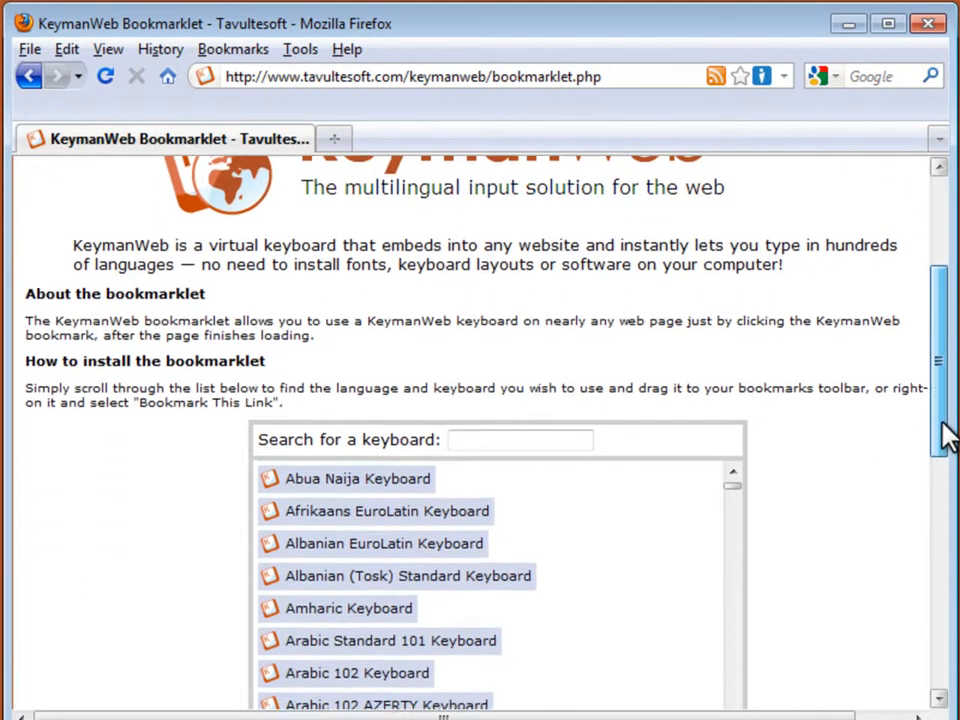
{"action": "scroll", "scroll_direction": "down", "scroll_amount": 3}
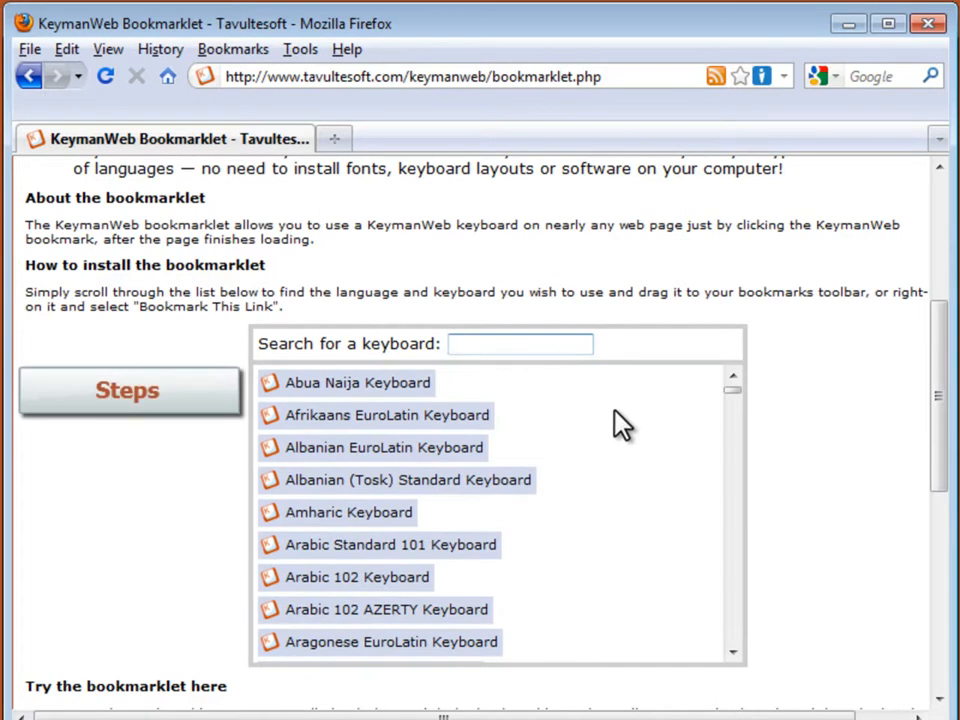
{"action": "type", "text": "Tamil"}
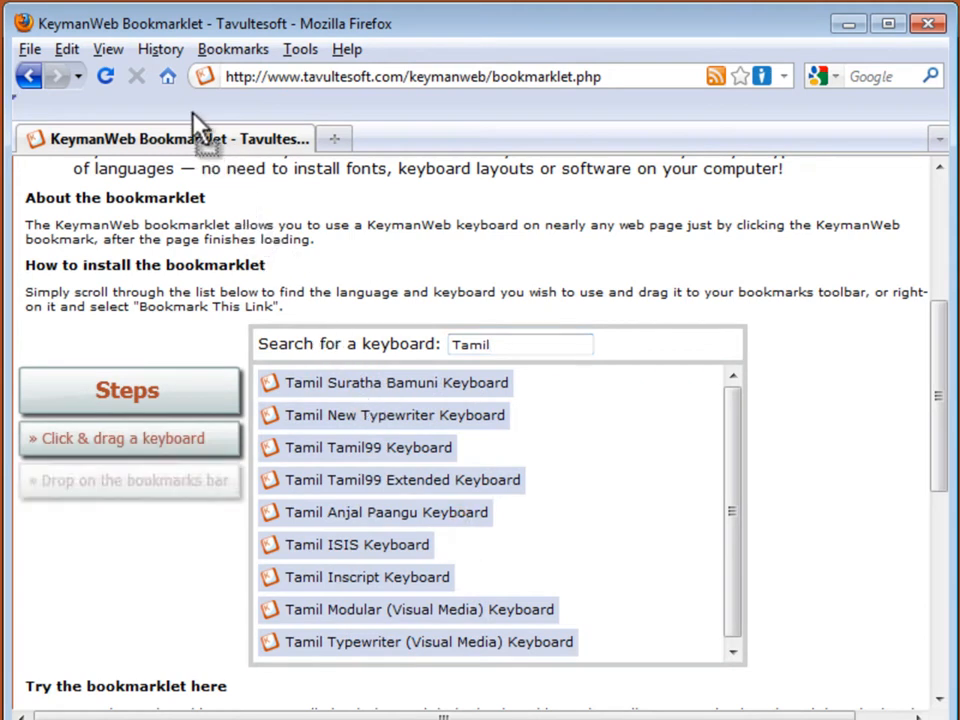
{"action": "left_click_drag", "start_coordinate": [374, 512], "coordinate": [120, 108]}
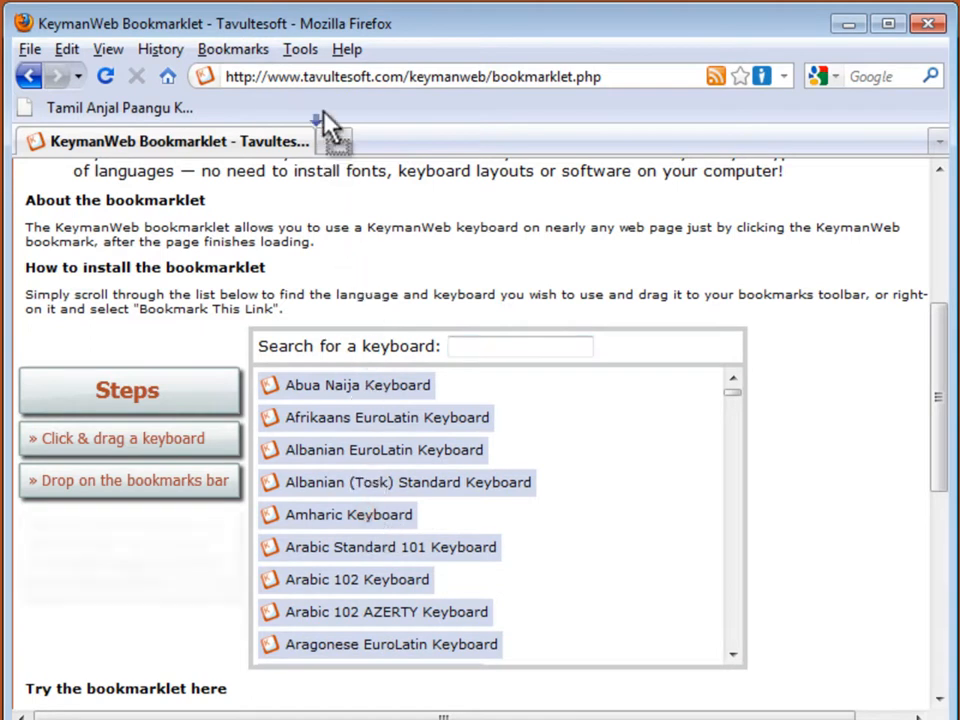
{"action": "left_click_drag", "start_coordinate": [348, 514], "coordinate": [278, 108]}
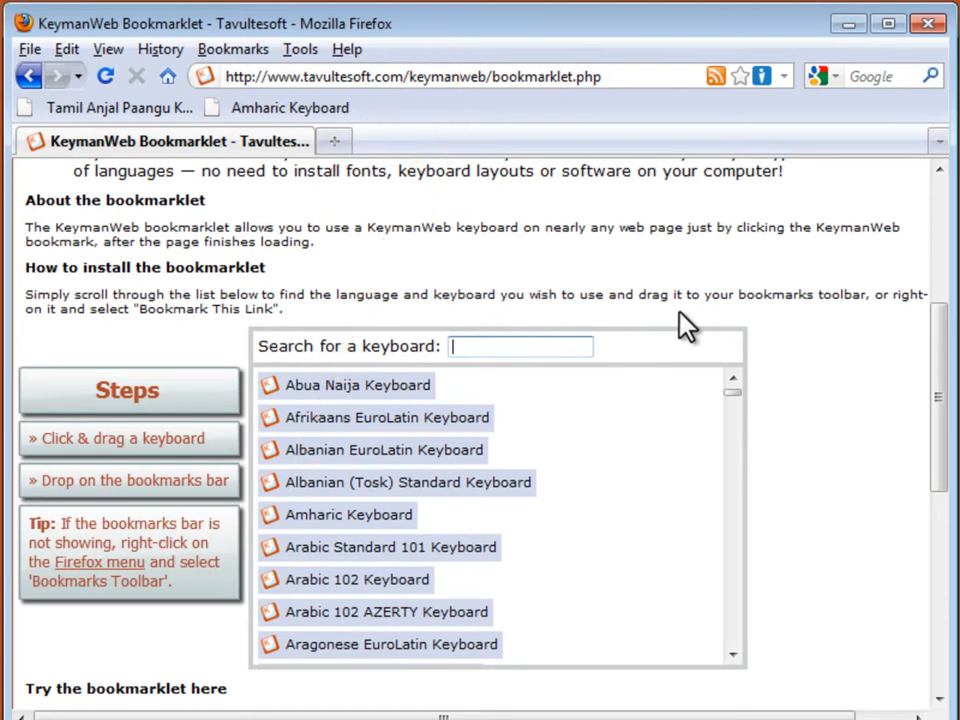
Add the Greek Classical and Korean RR keyboard bookmarklets to the bookmarks toolbar
{"action": "type", "text": "Greek Clas"}
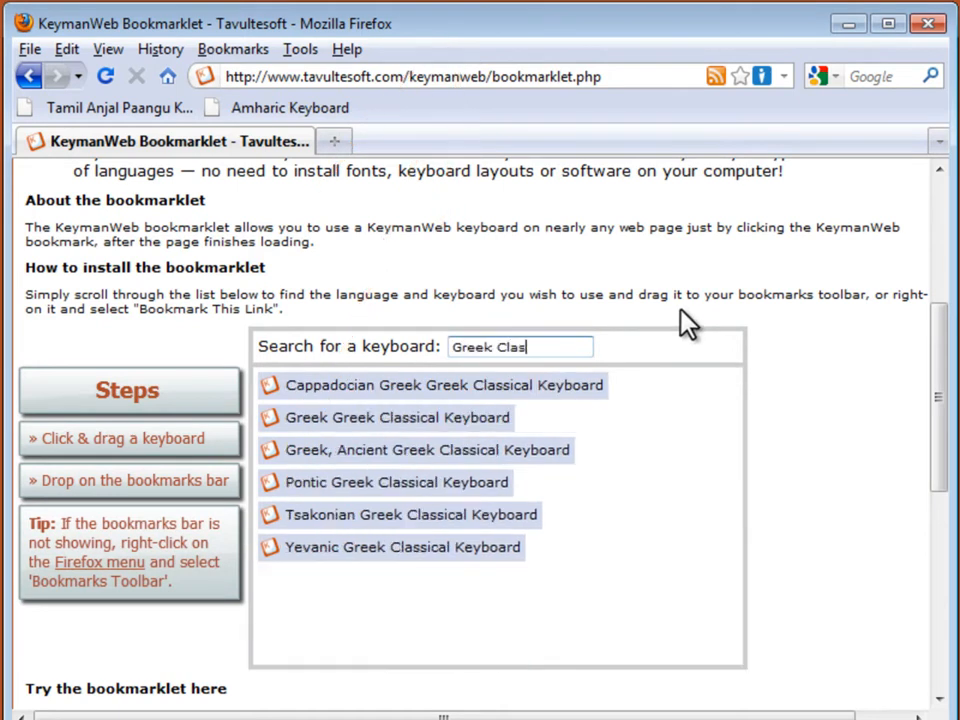
{"action": "mouse_move", "coordinate": [476, 440]}
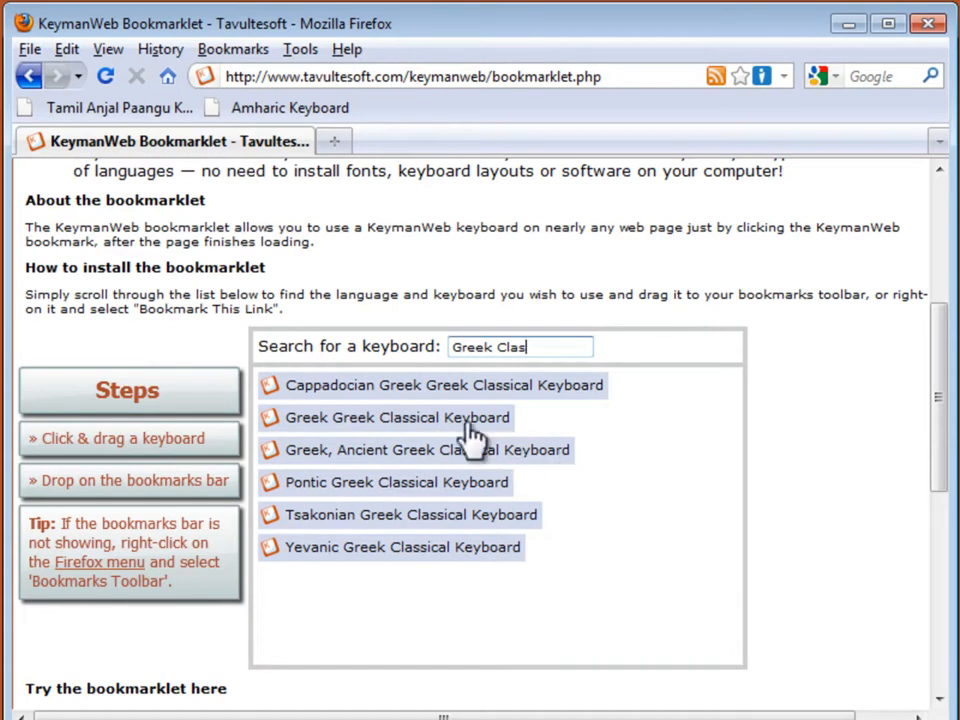
{"action": "mouse_move", "coordinate": [460, 118]}
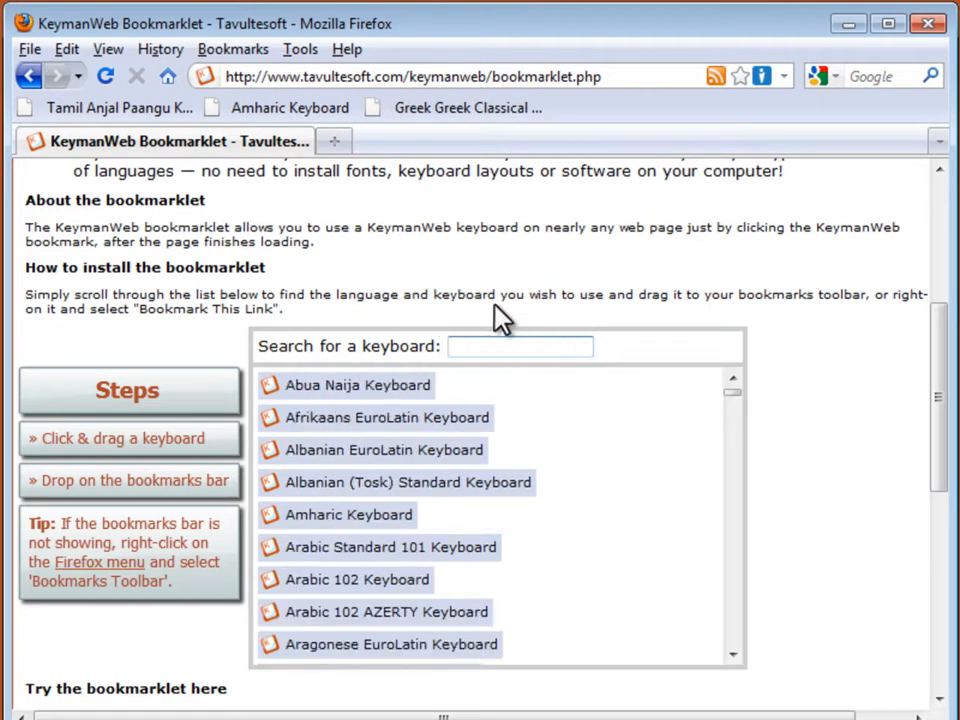
{"action": "type", "text": "Korean"}
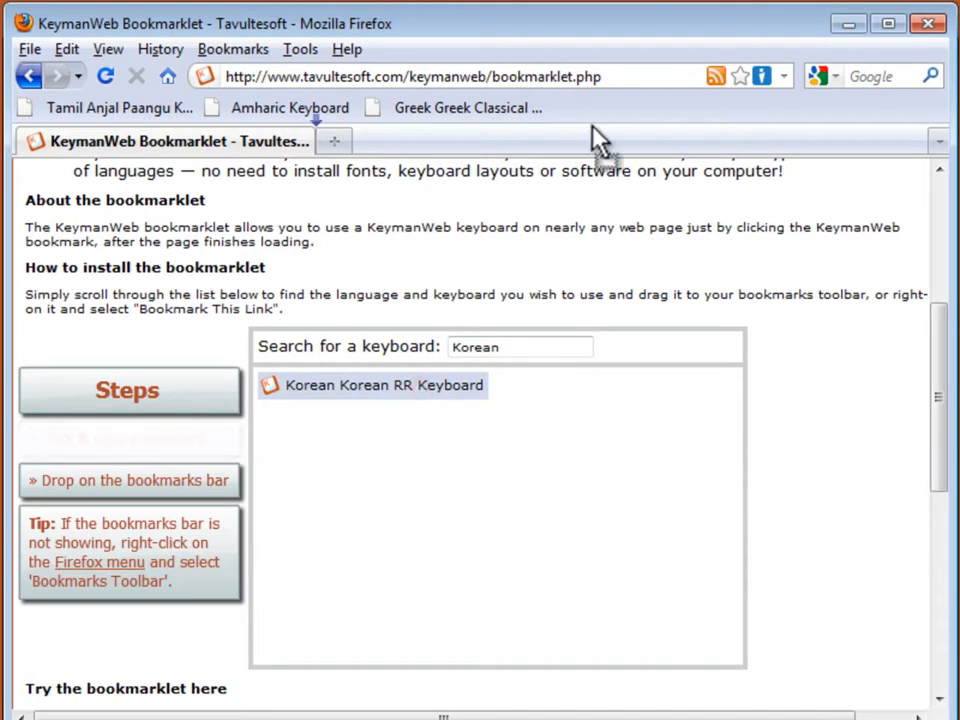
{"action": "left_click_drag", "start_coordinate": [384, 384], "coordinate": [640, 108]}
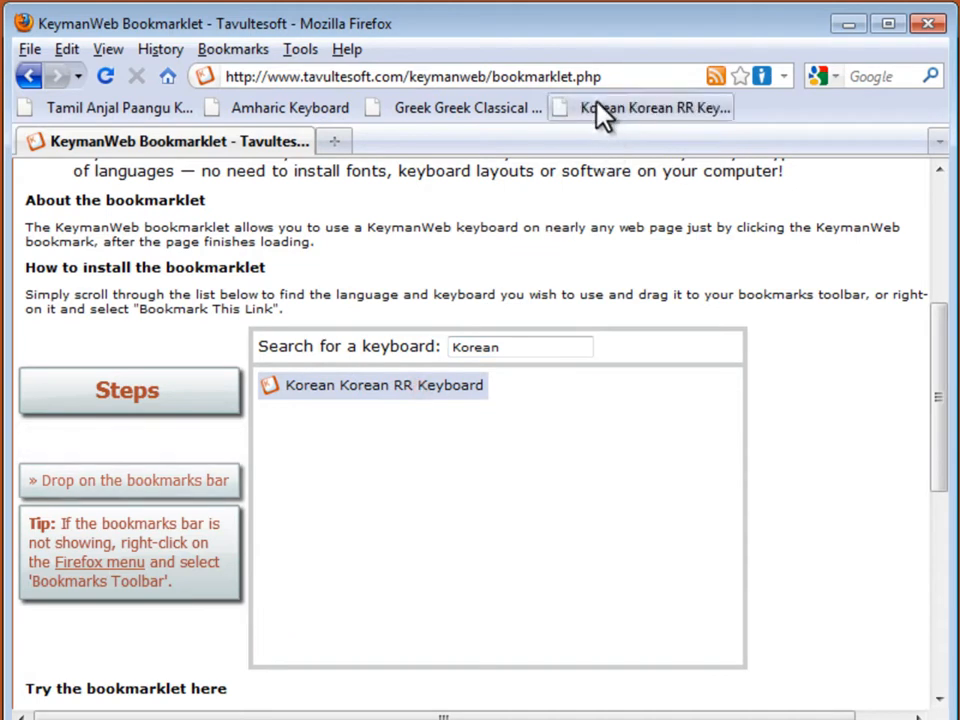
Load the Tamil keyboard and enter தமிழ் in the 'Try the bookmarklet here' box
{"action": "scroll", "scroll_direction": "down", "scroll_amount": 3}
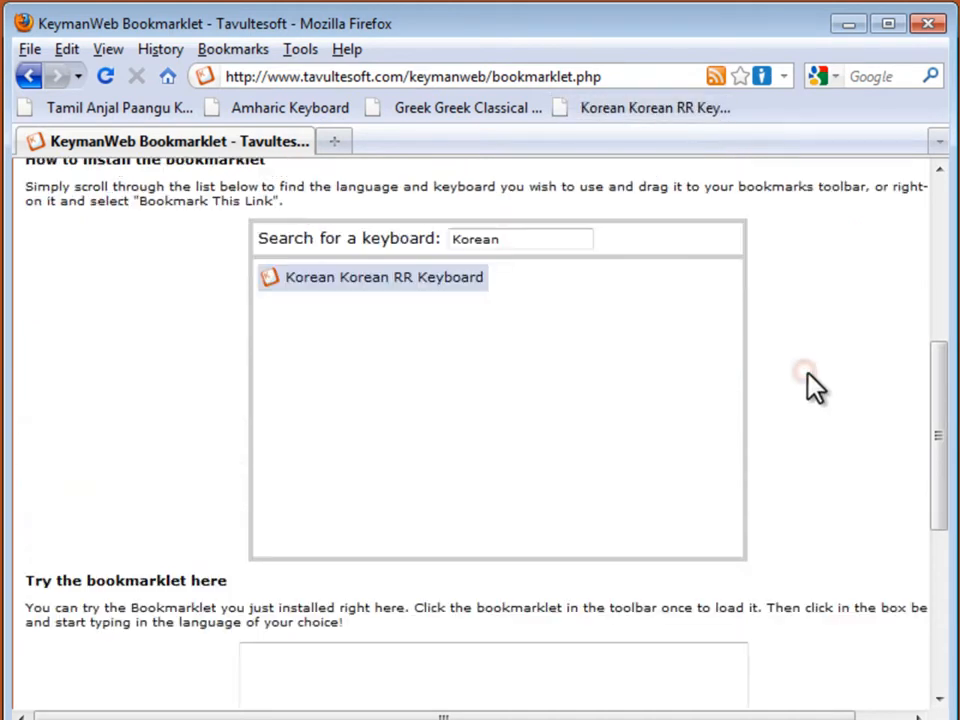
{"action": "scroll", "scroll_direction": "down", "scroll_amount": 3}
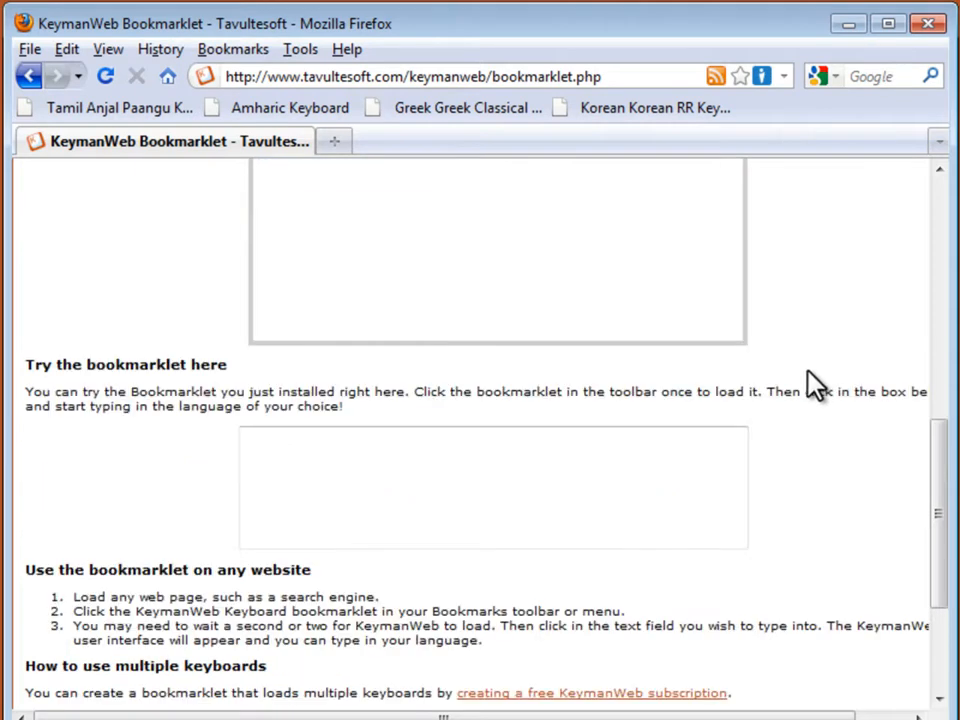
{"action": "left_click", "coordinate": [100, 108]}
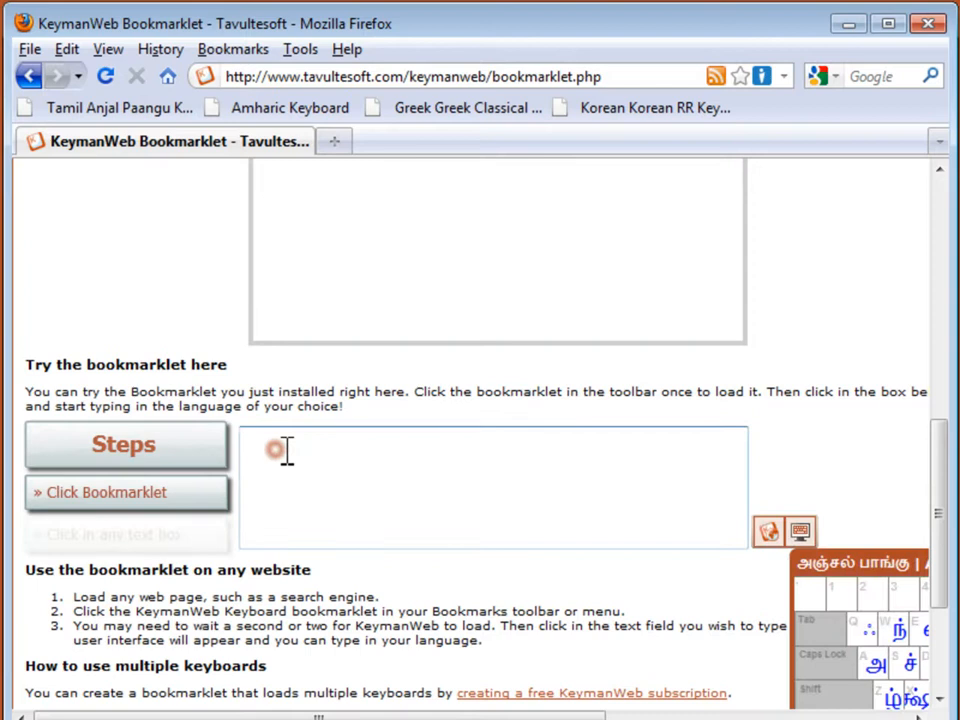
{"action": "left_click", "coordinate": [280, 450]}
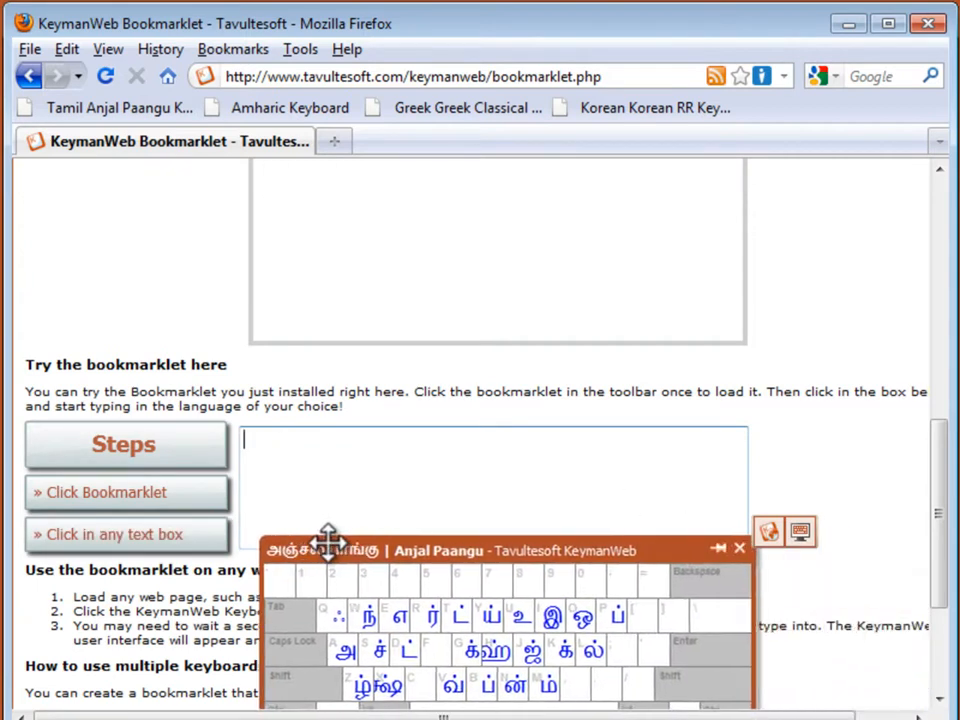
{"action": "scroll", "scroll_direction": "down", "scroll_amount": 3}
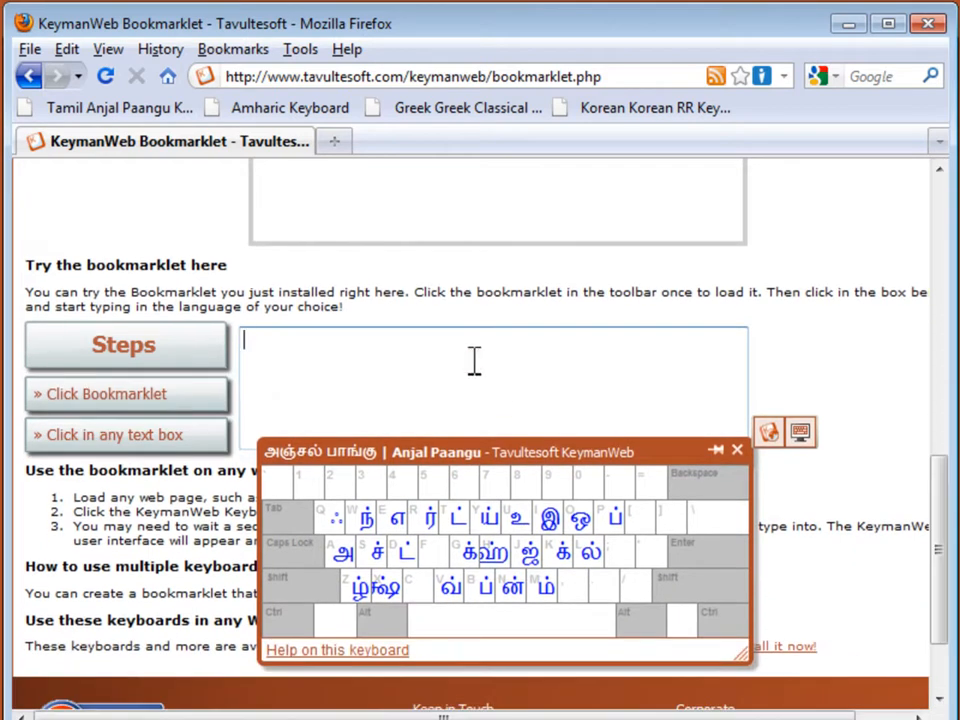
{"action": "type", "text": "தமிழ்"}
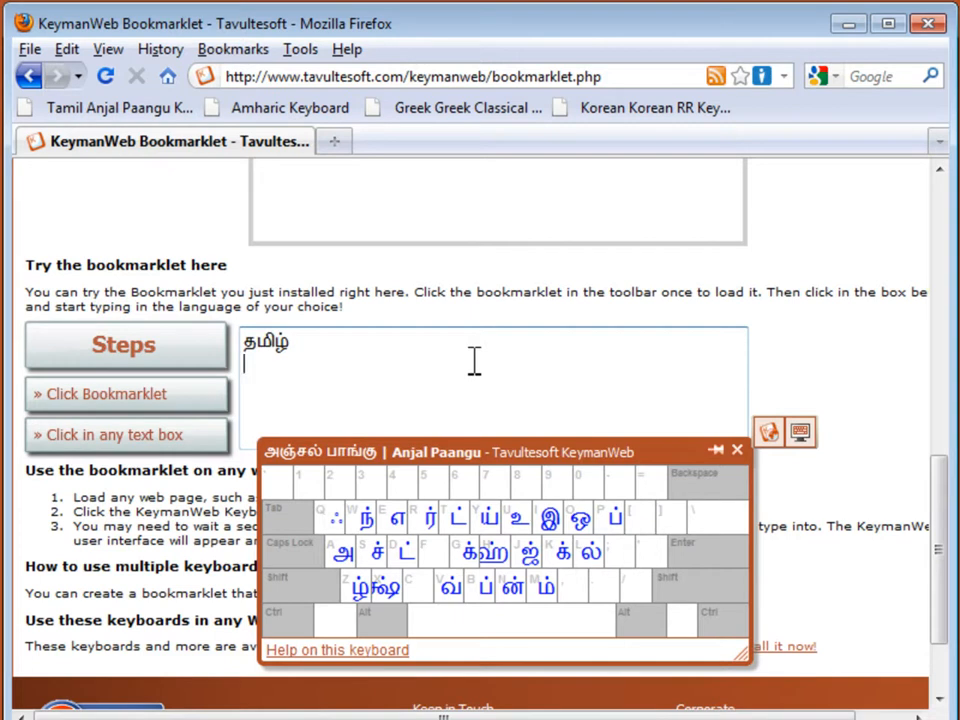
{"action": "mouse_move", "coordinate": [330, 114]}
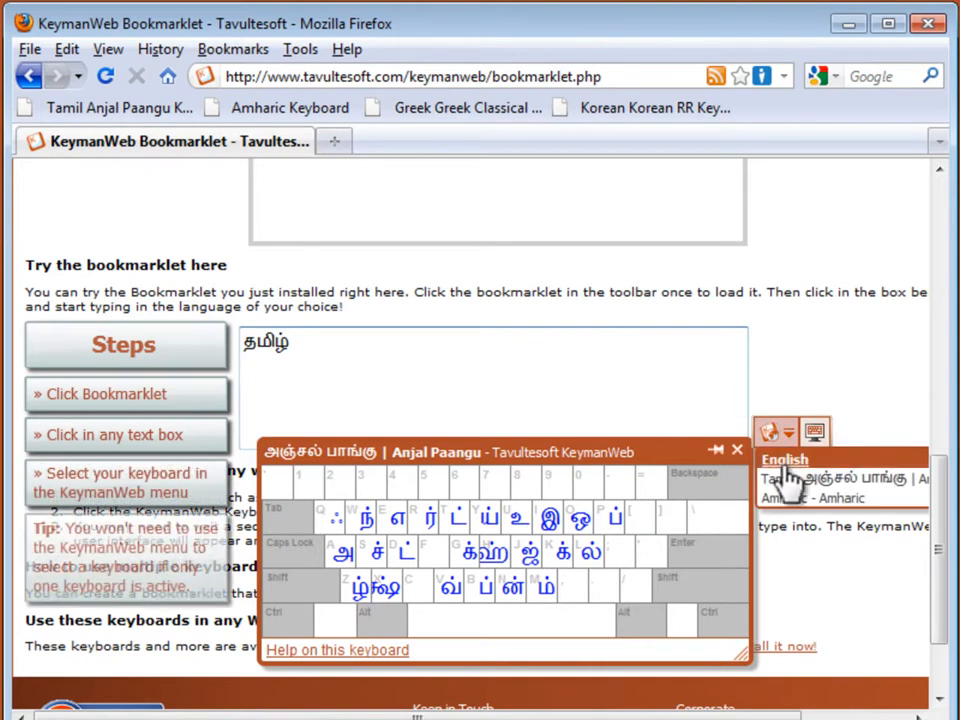
Add Amharic and Greek Classical lines, then switch to English and enter 'Testing'
{"action": "left_click", "coordinate": [824, 498]}
{"action": "type", "text": "ሰላም"}
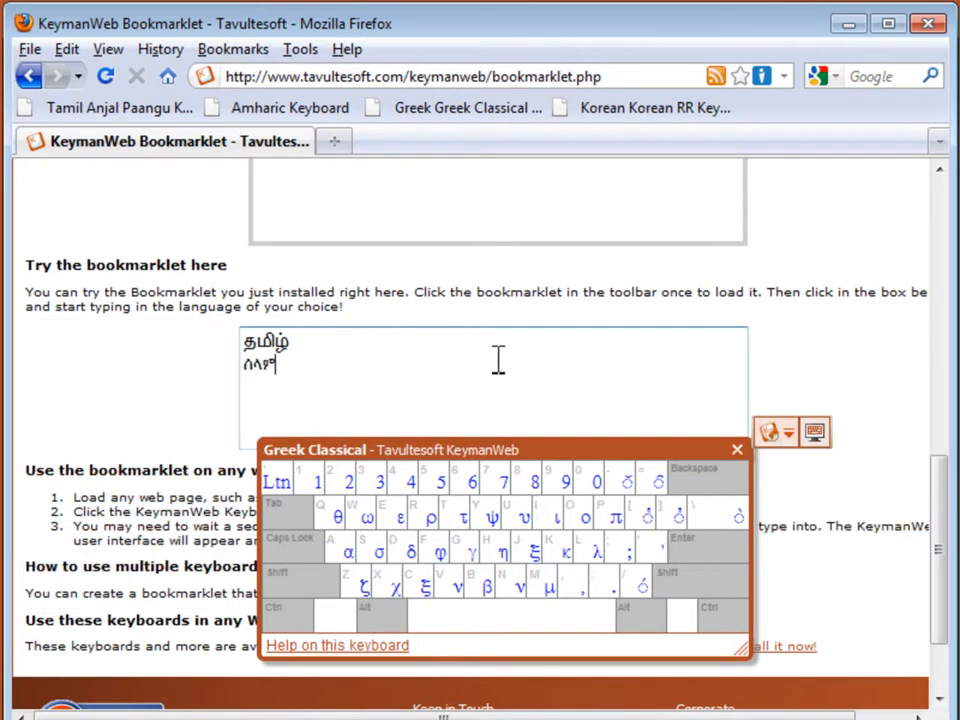
{"action": "key", "text": "Return"}
{"action": "type", "text": "ὦμέγα"}
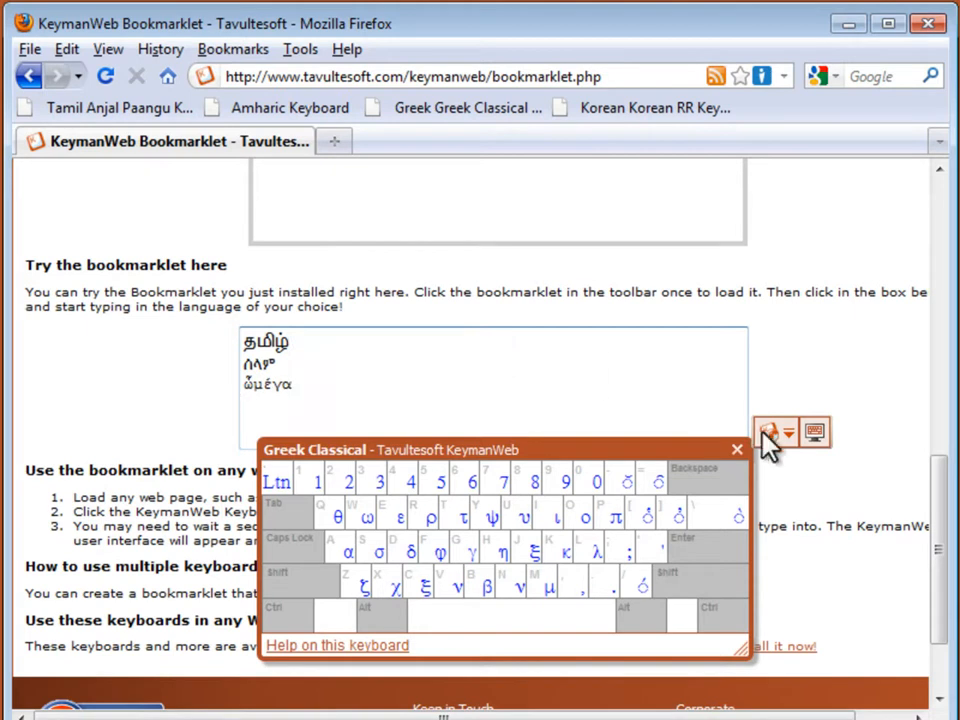
{"action": "left_click", "coordinate": [738, 448]}
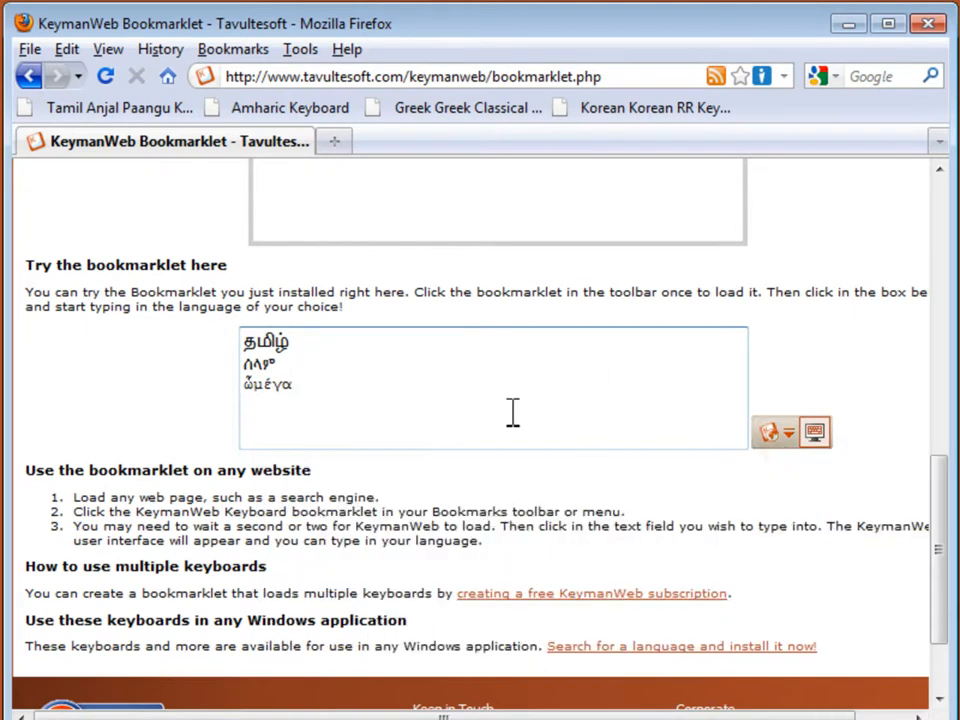
{"action": "type", "text": "Test"}
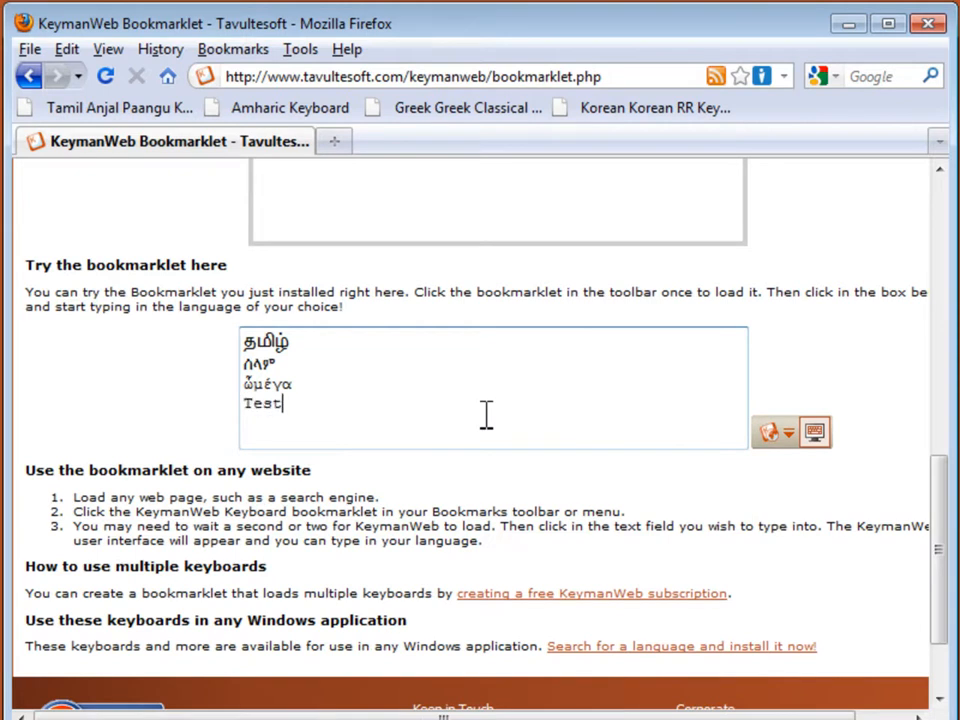
{"action": "type", "text": "ing"}
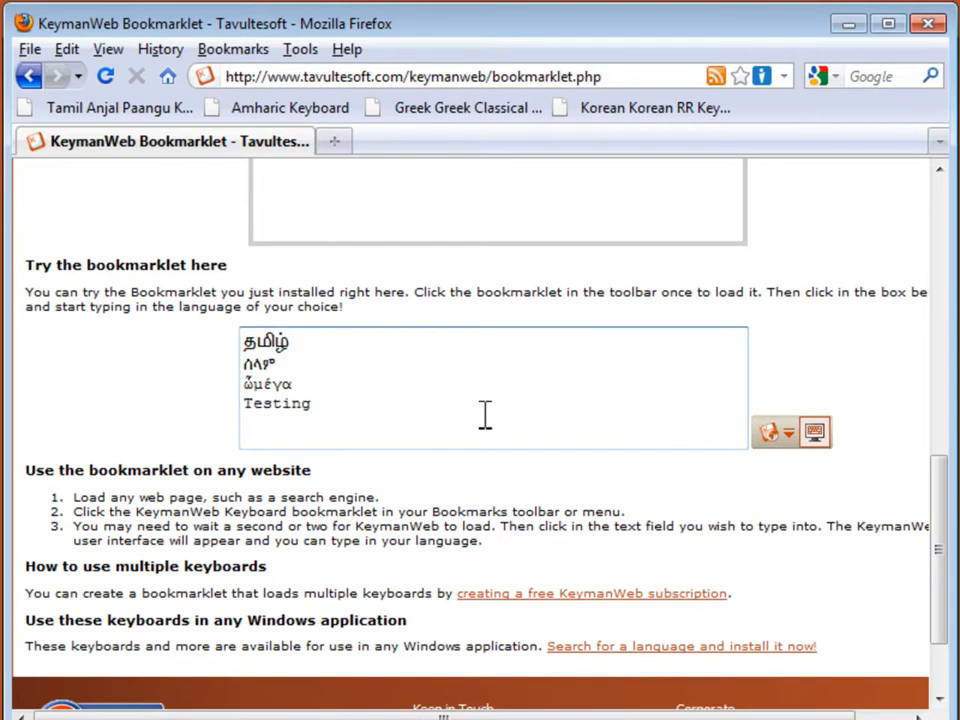
{"action": "scroll", "scroll_direction": "down", "scroll_amount": 3}
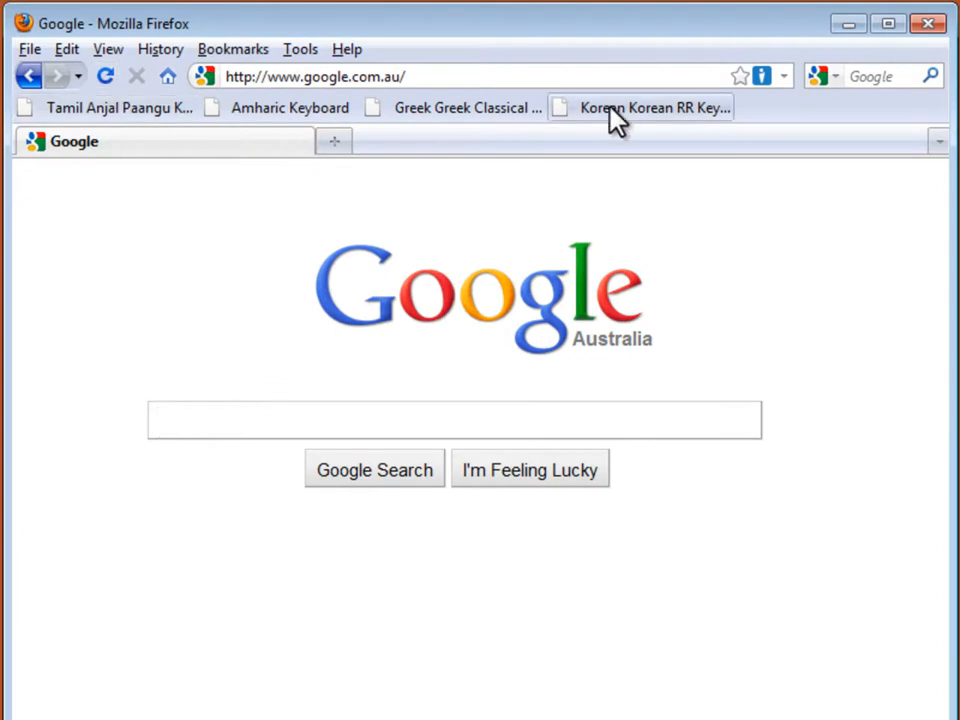
{"action": "mouse_move", "coordinate": [592, 136]}
{"action": "type", "text": "한기"}
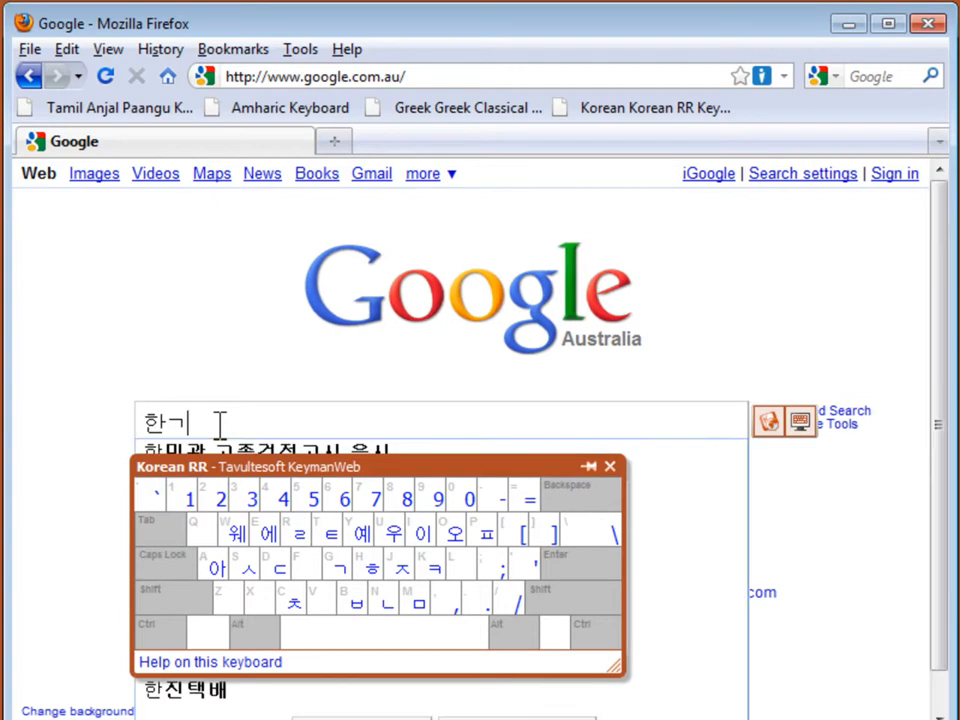
Search Google Australia for 한국 typed with the Korean RR keyboard
{"action": "key", "text": "Return"}
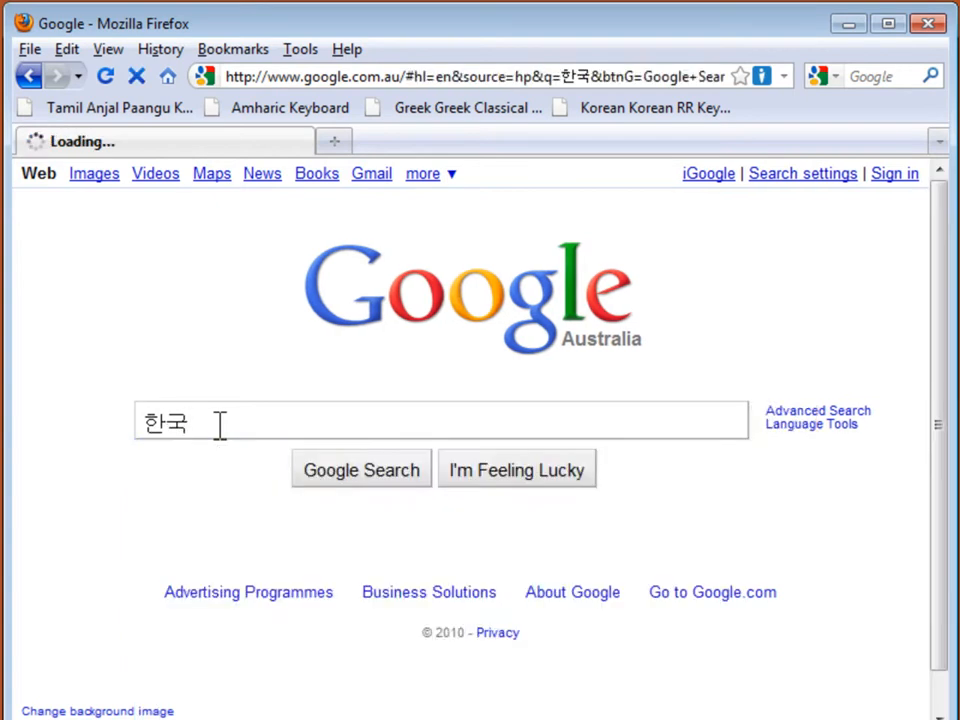
{"action": "left_click", "coordinate": [360, 468]}
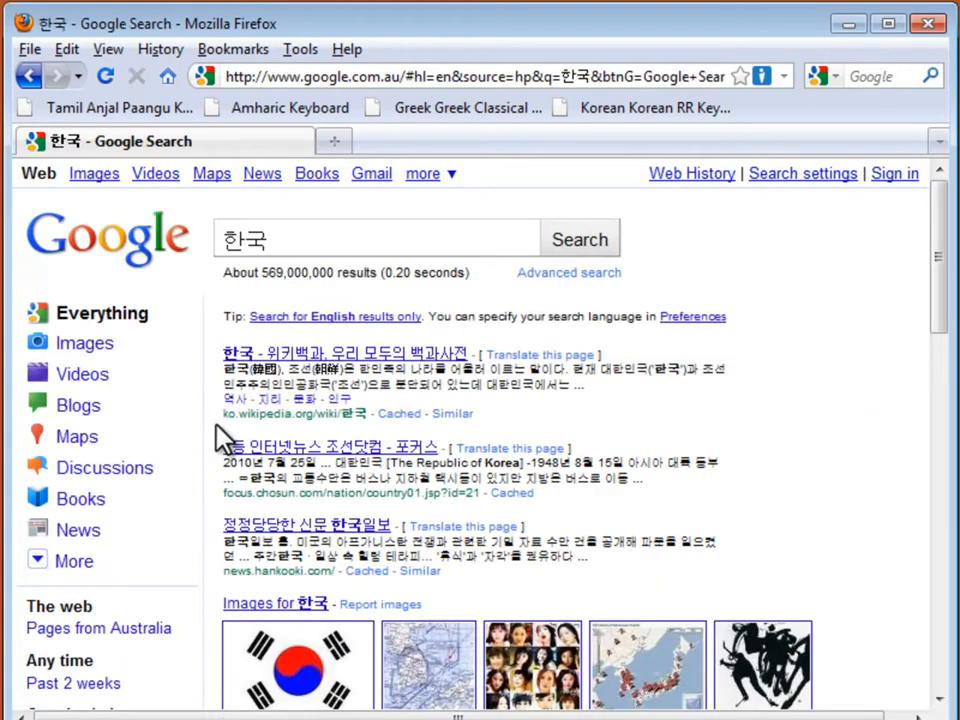